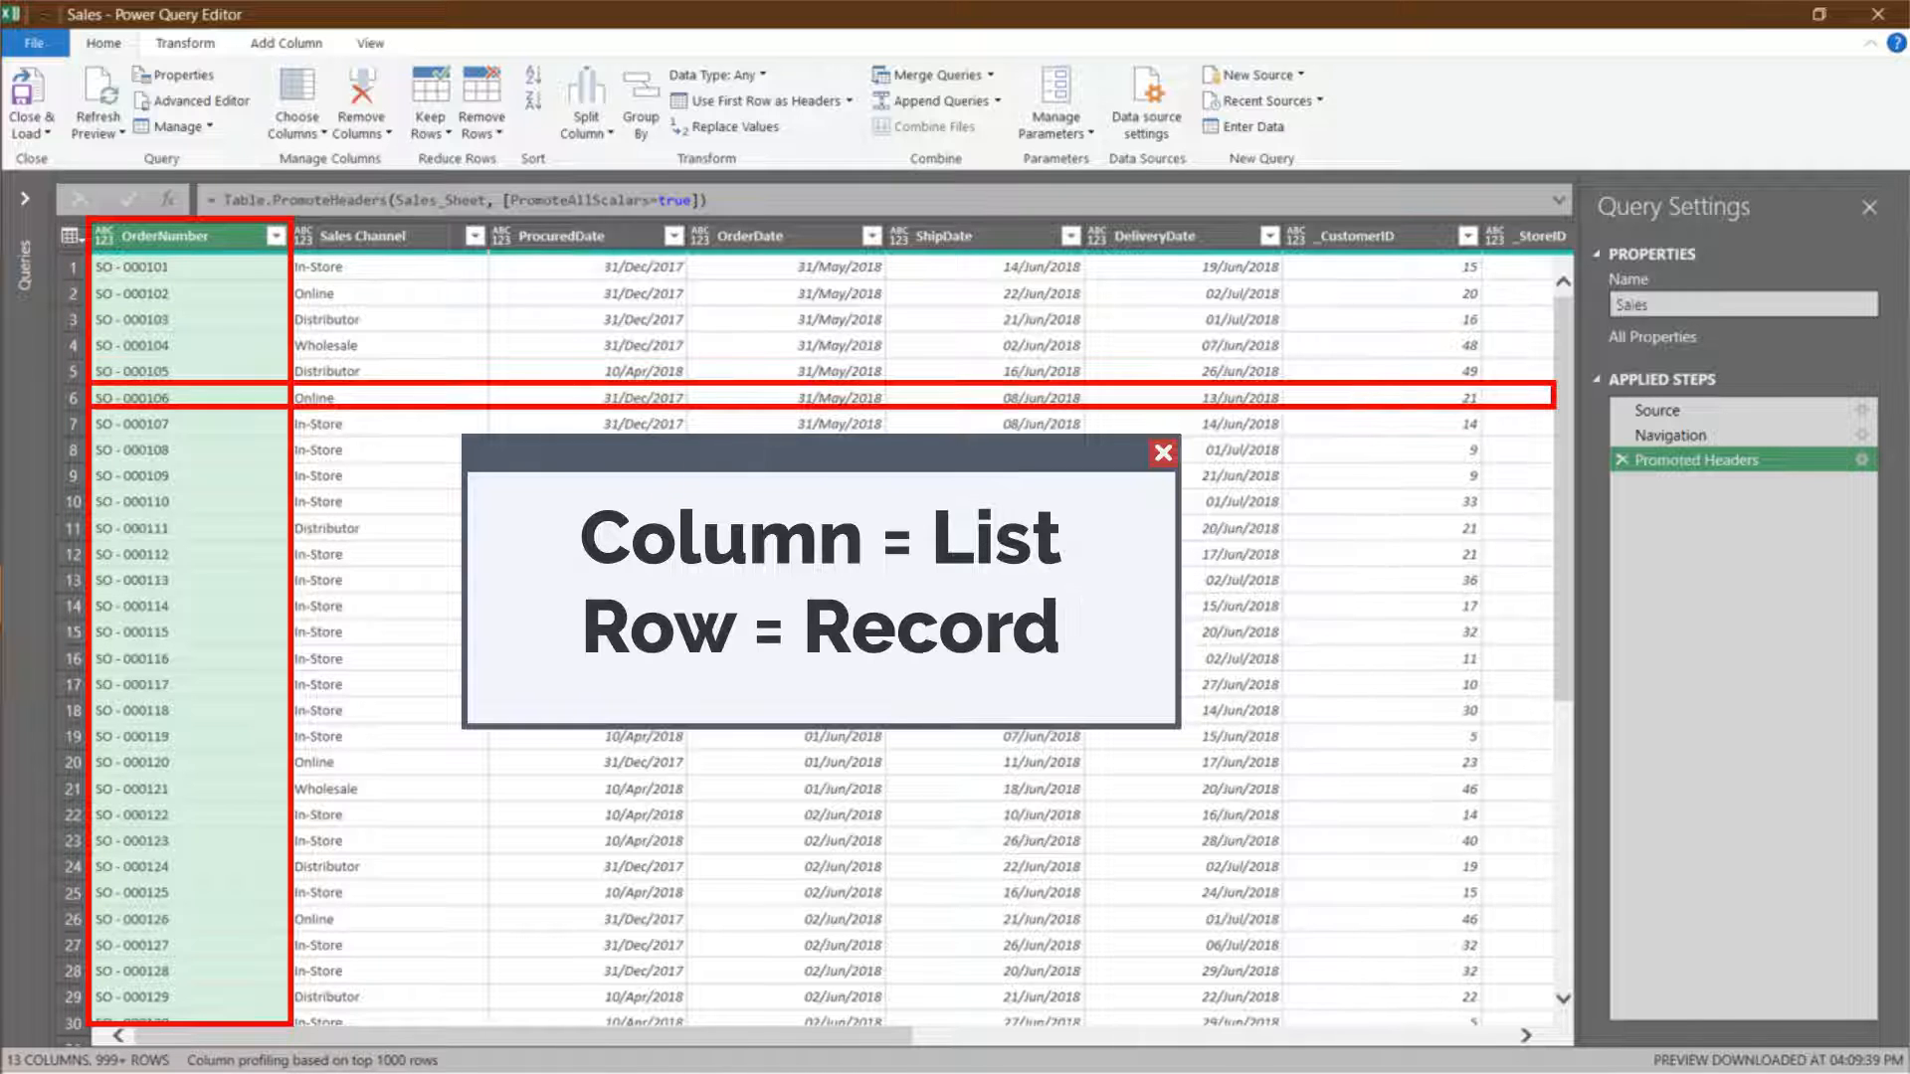
# Step: Select the List query that returns Sales[OrderNumber] as a list of order numbers
pyautogui.click(167, 234)
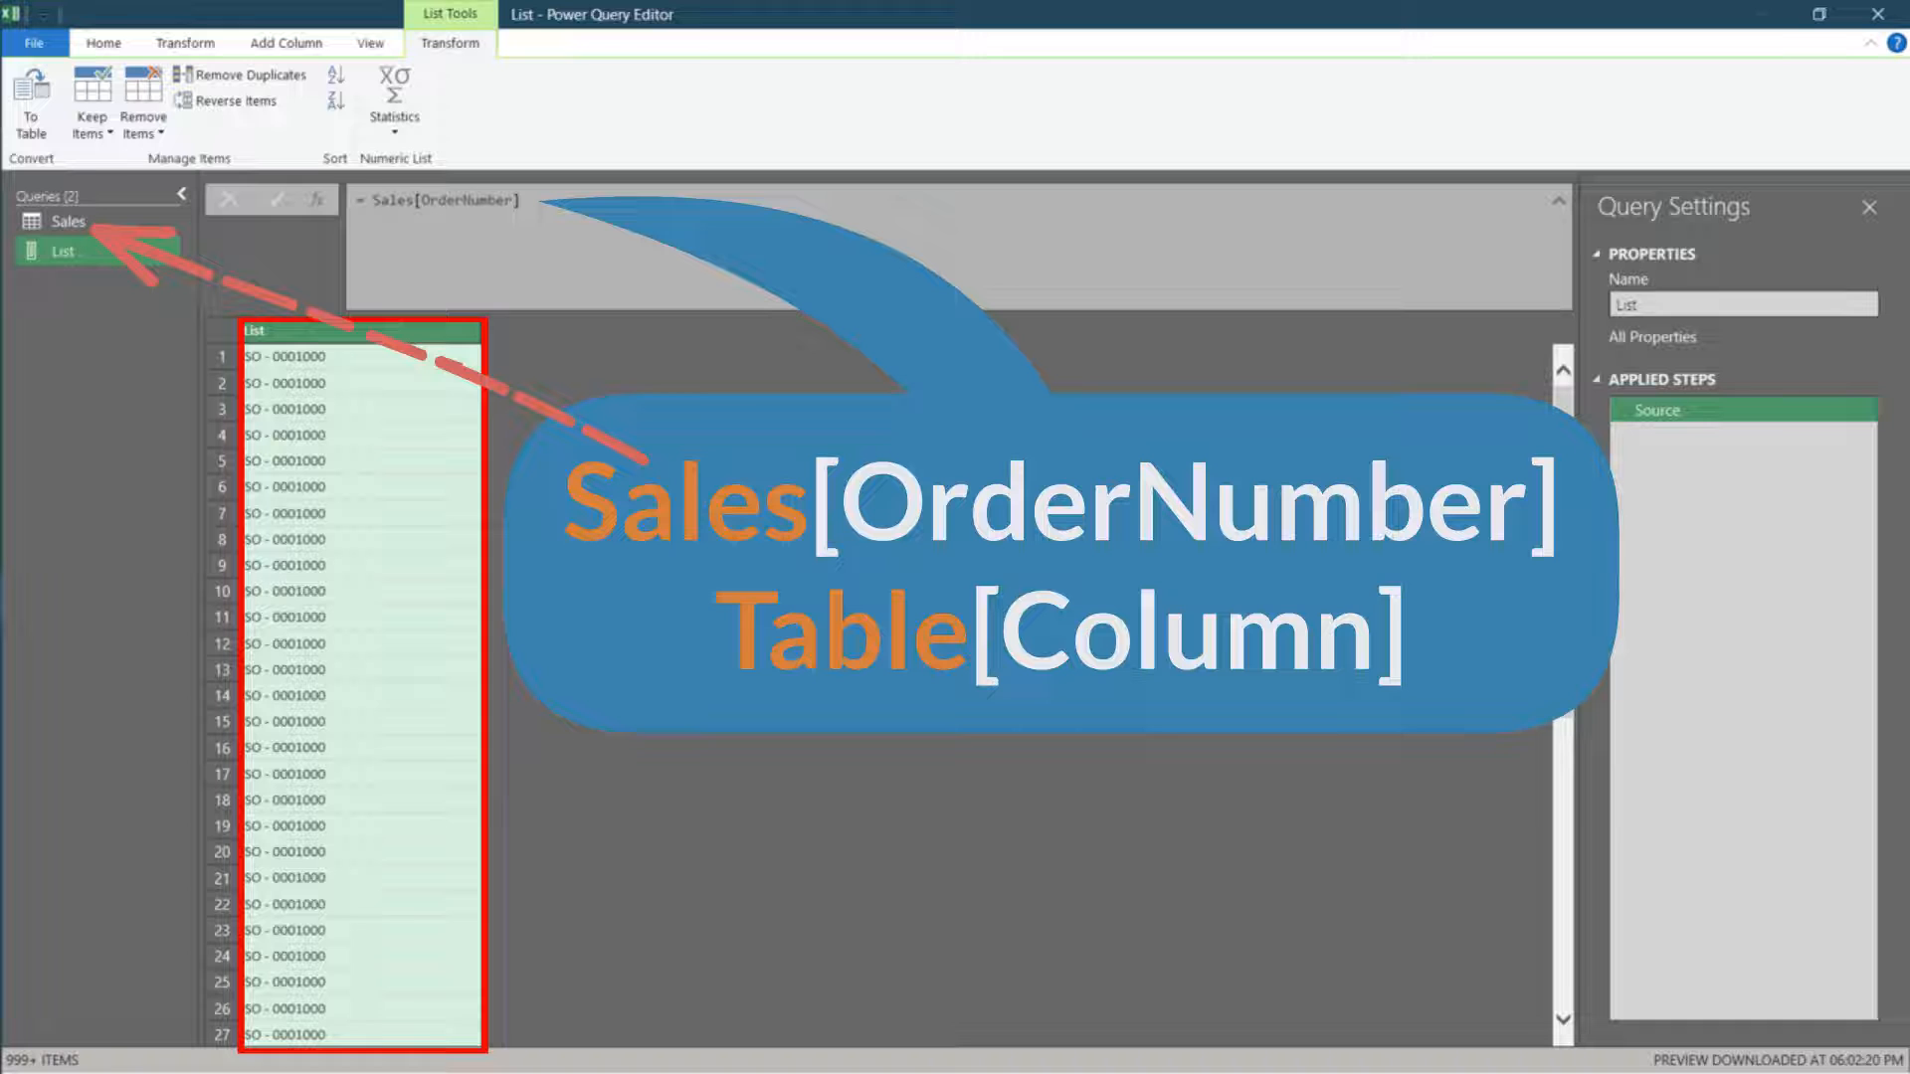
# Step: Switch back to the Sales query showing Source, Navigation and Promoted Headers steps
pyautogui.click(69, 221)
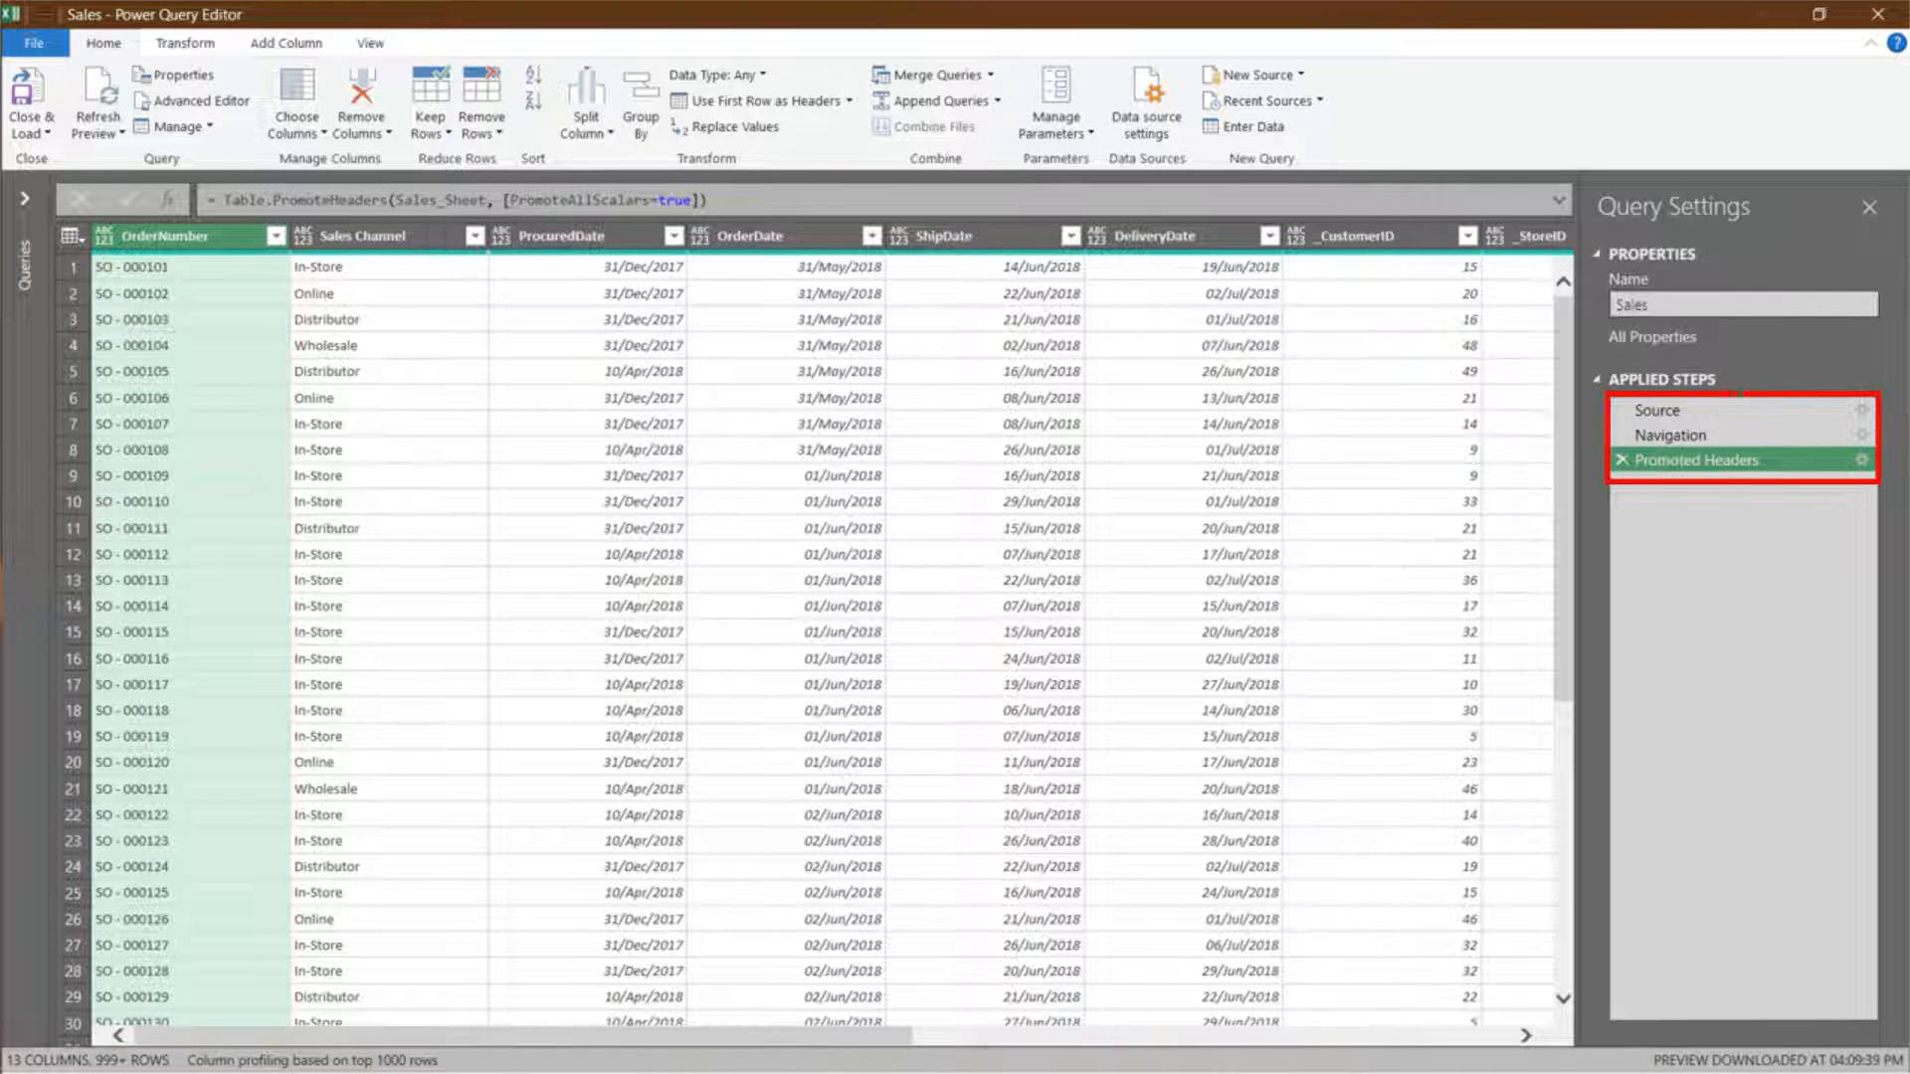
# Step: Reveal the Sales query's full Applied Steps list down to Pivoted Column
pyautogui.click(191, 102)
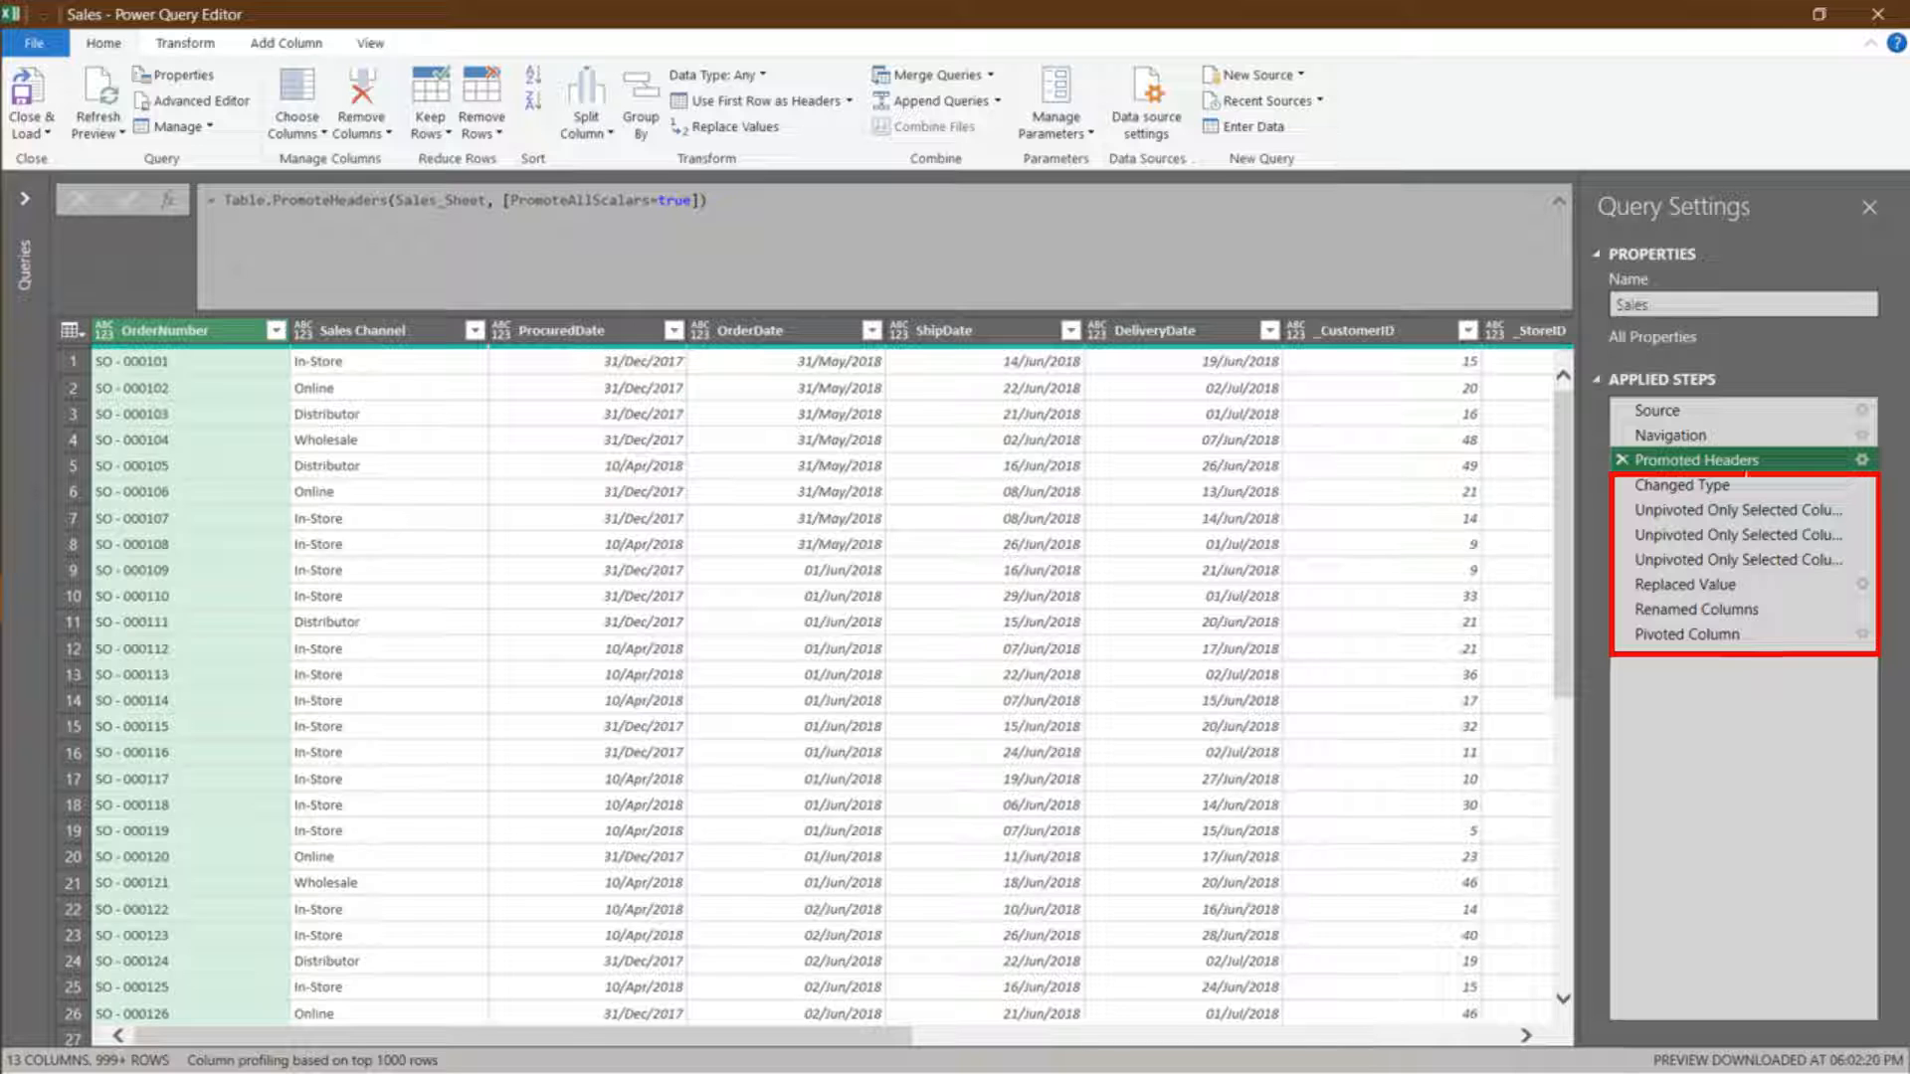
# Step: Select the Changed Type step with its Table.TransformColumnTypes formula setting each column's type
pyautogui.click(1685, 483)
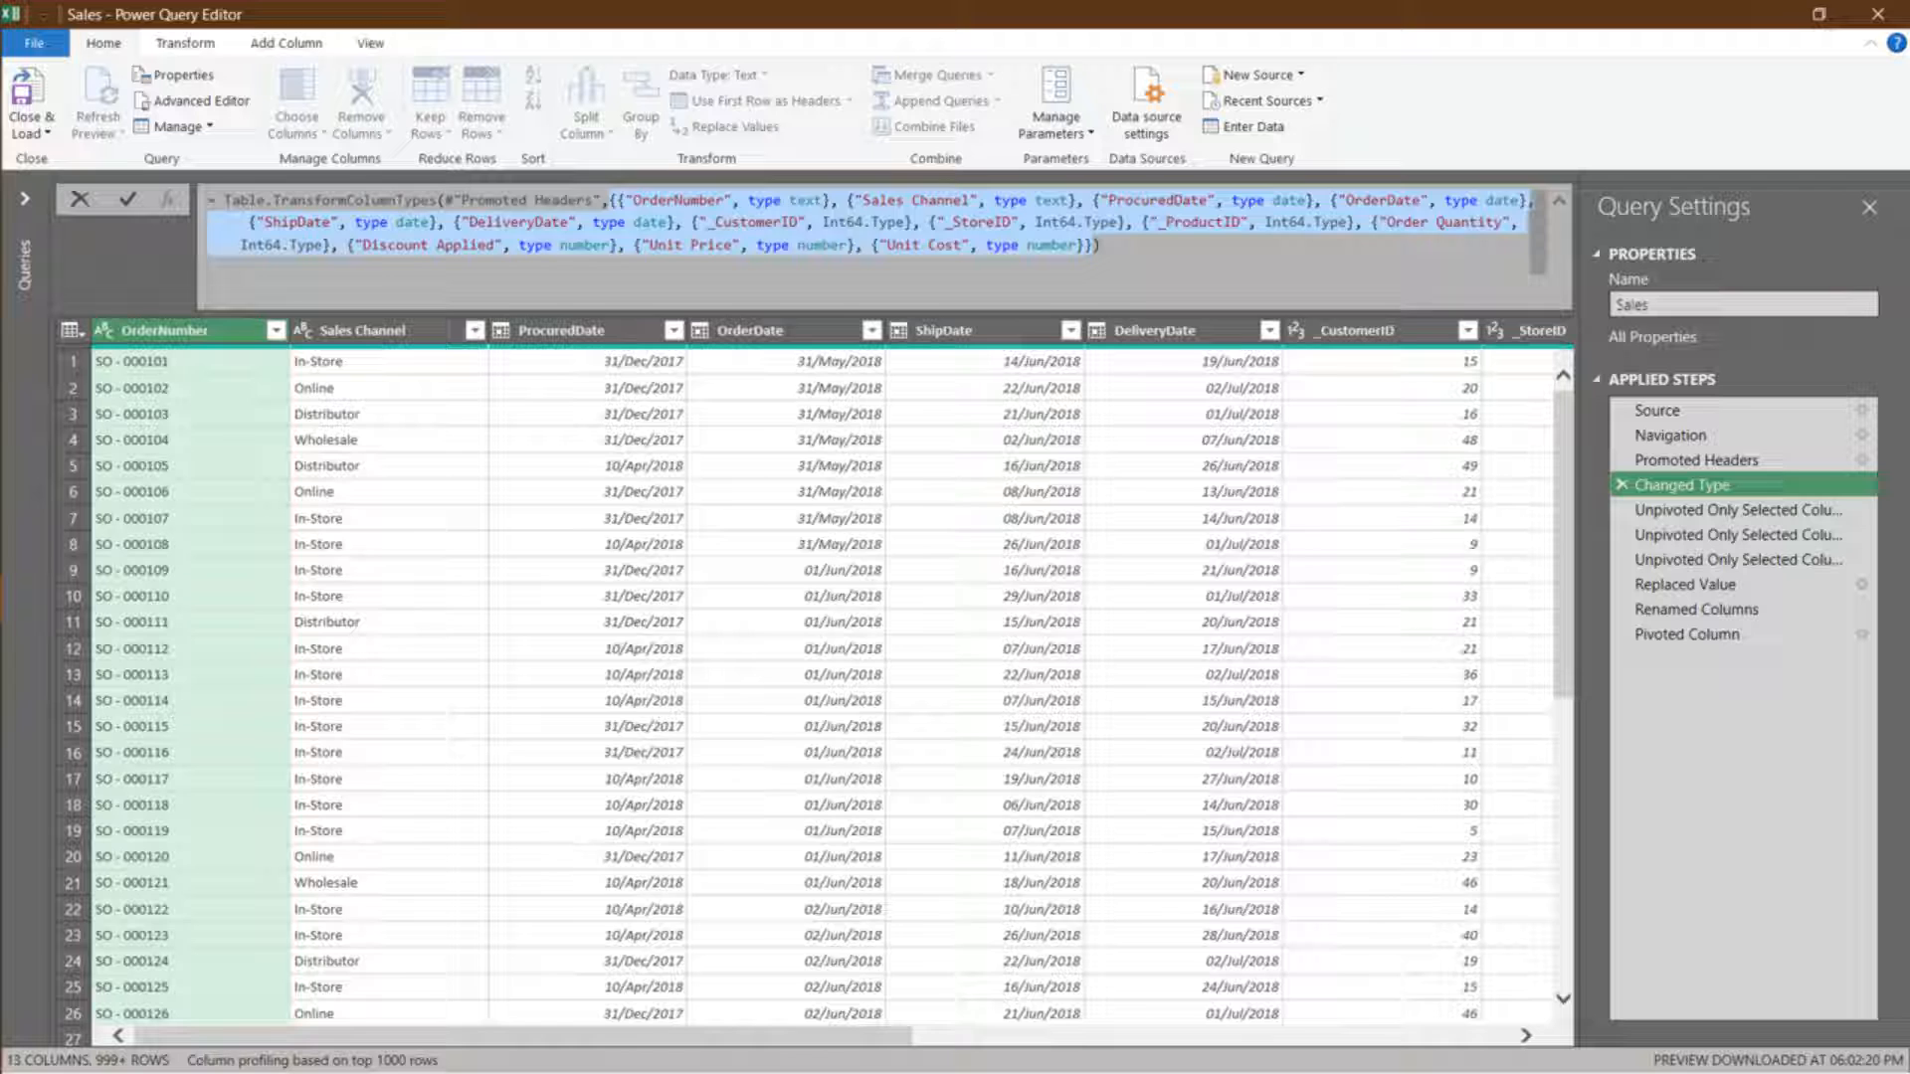
# Step: Step through Replaced Value to Renamed Columns, renaming to Date Type, Date, Value Type, Value, ID Type, ID Number
pyautogui.click(1729, 509)
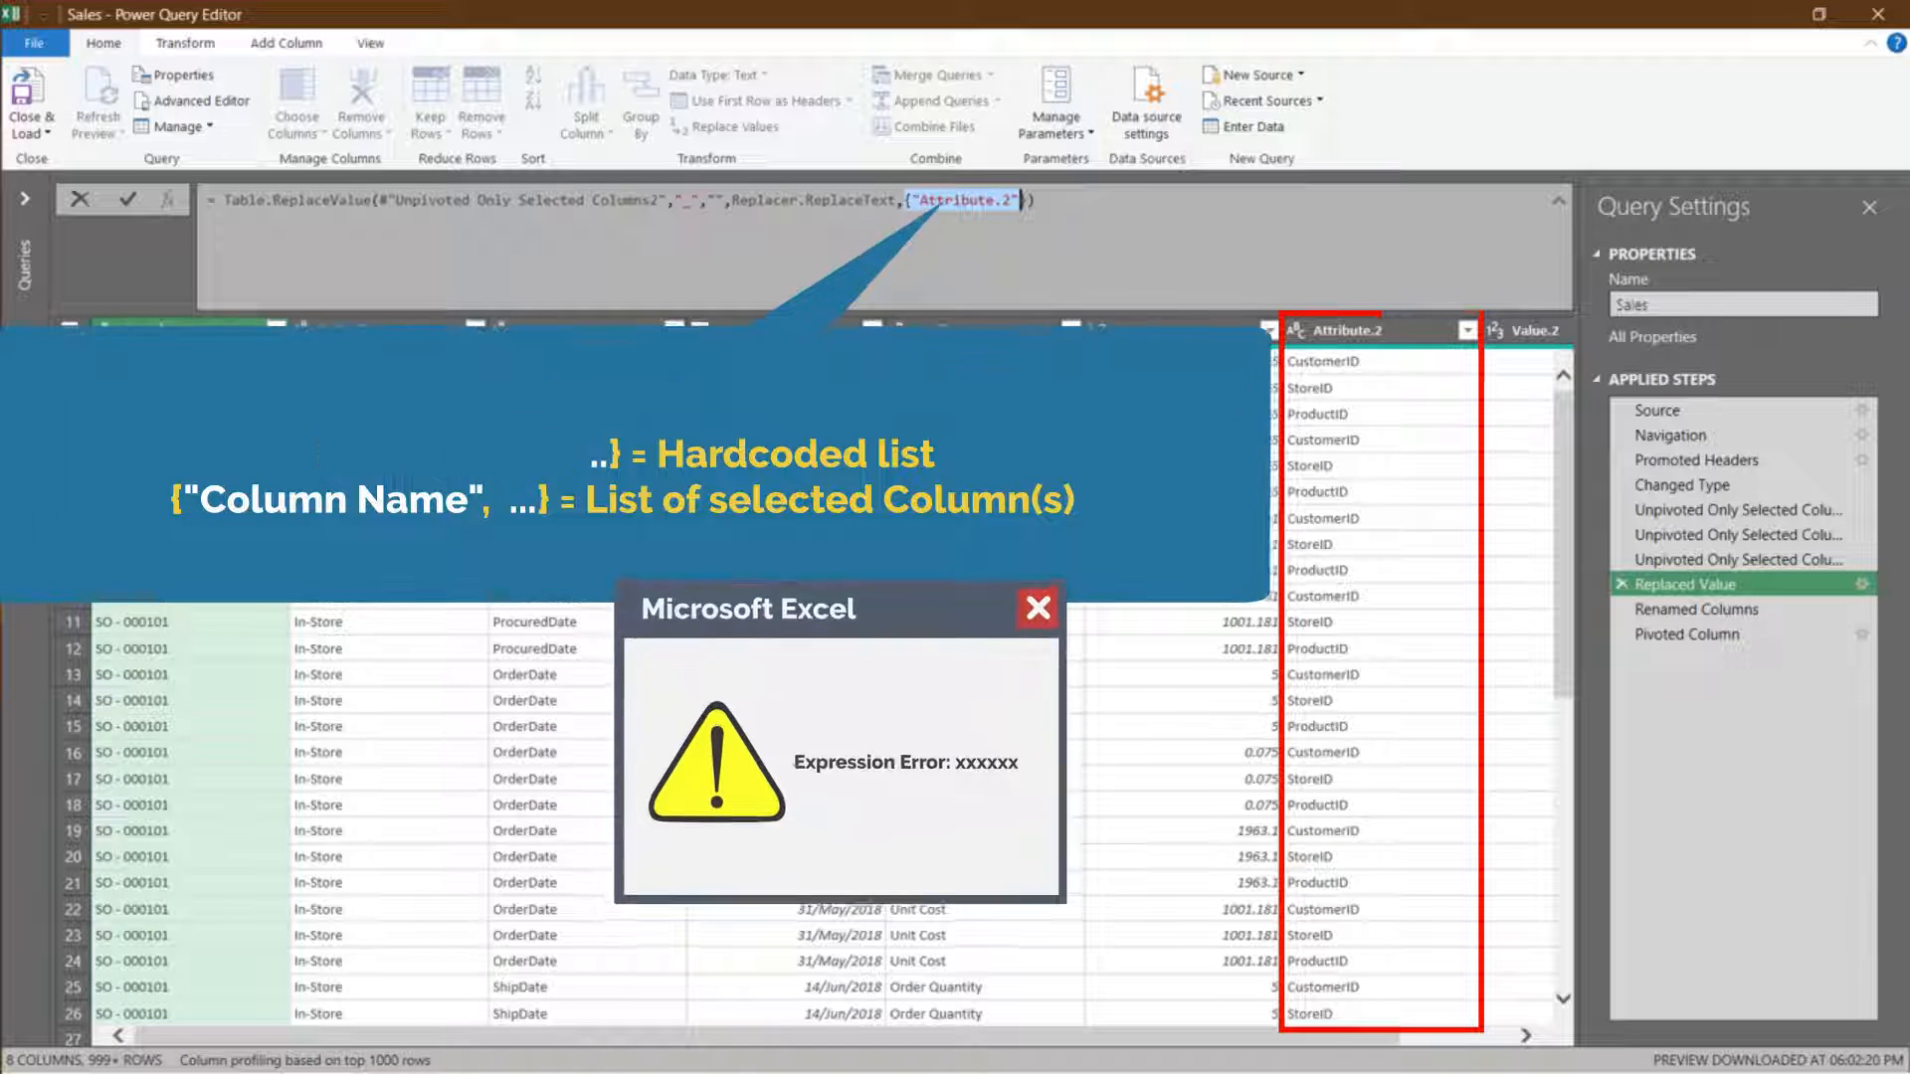
pyautogui.click(1697, 609)
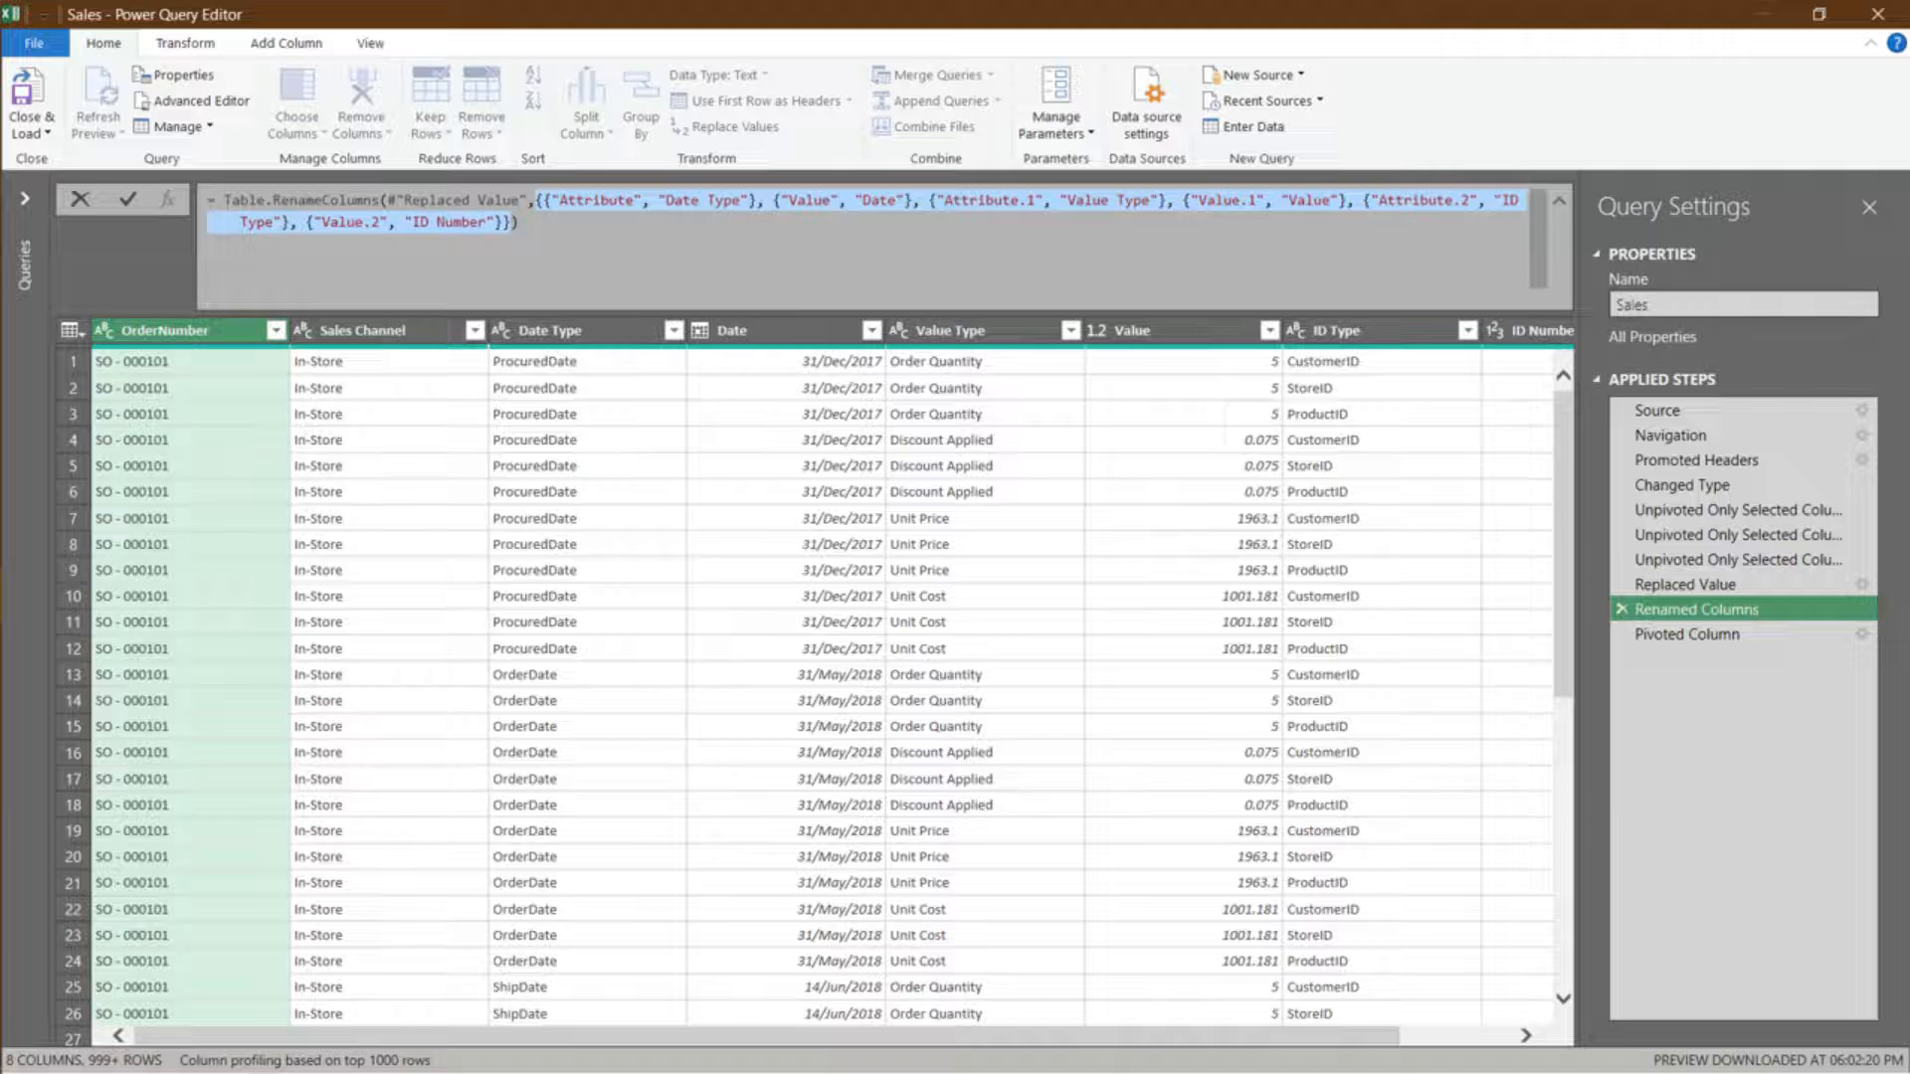